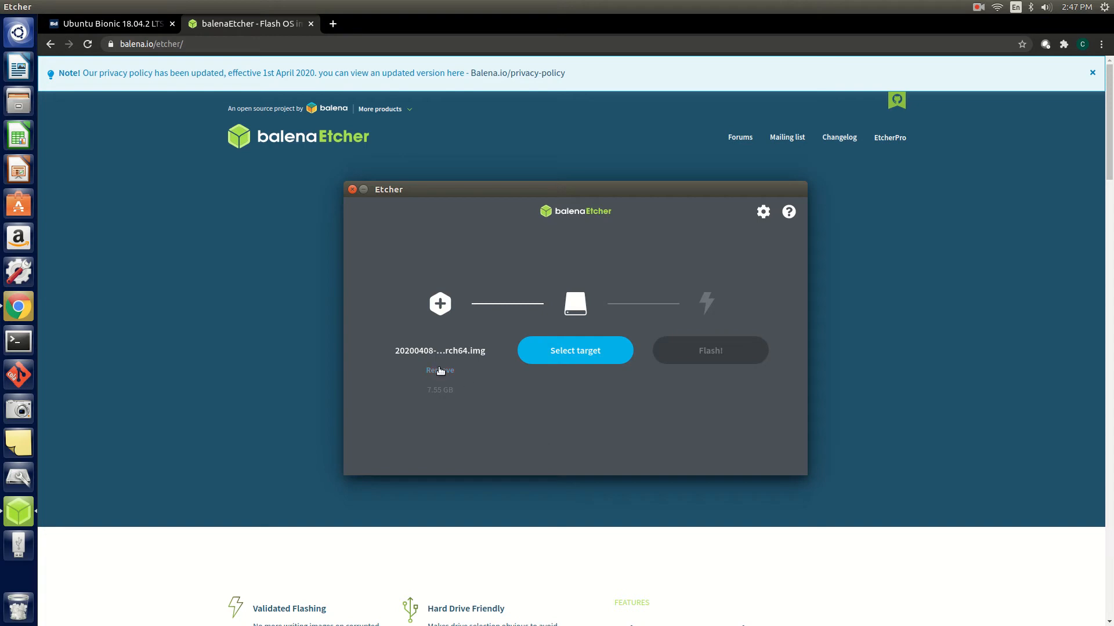
mouse_move(150, 34)
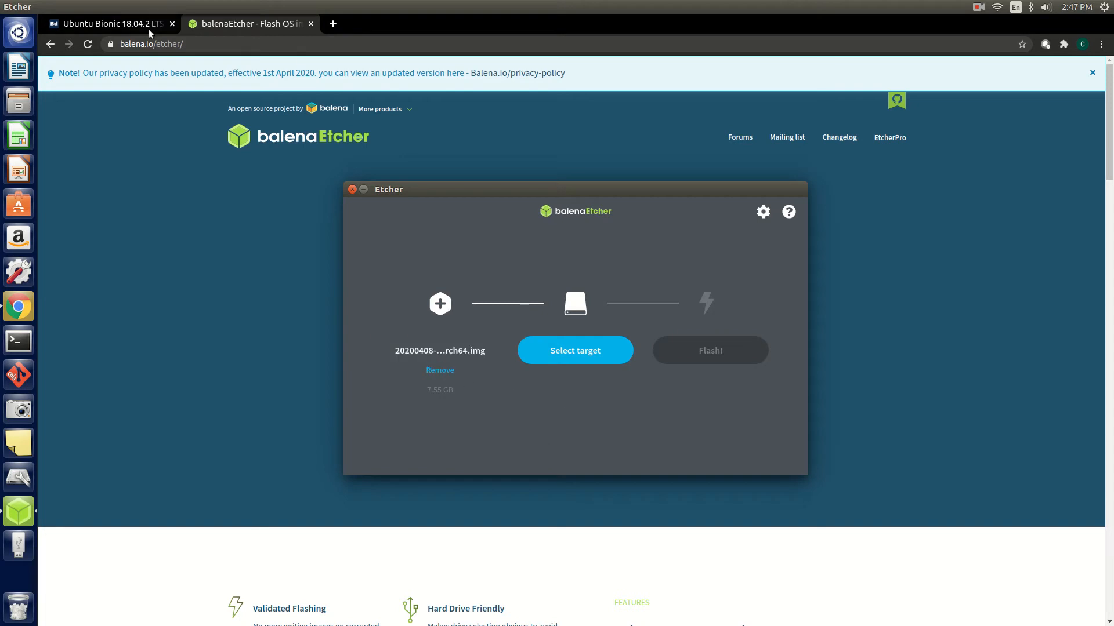
Step: Flash the 20200408 arm64 image to the 15.8 GB generic storage device /dev/sdf, authenticating
click(106, 23)
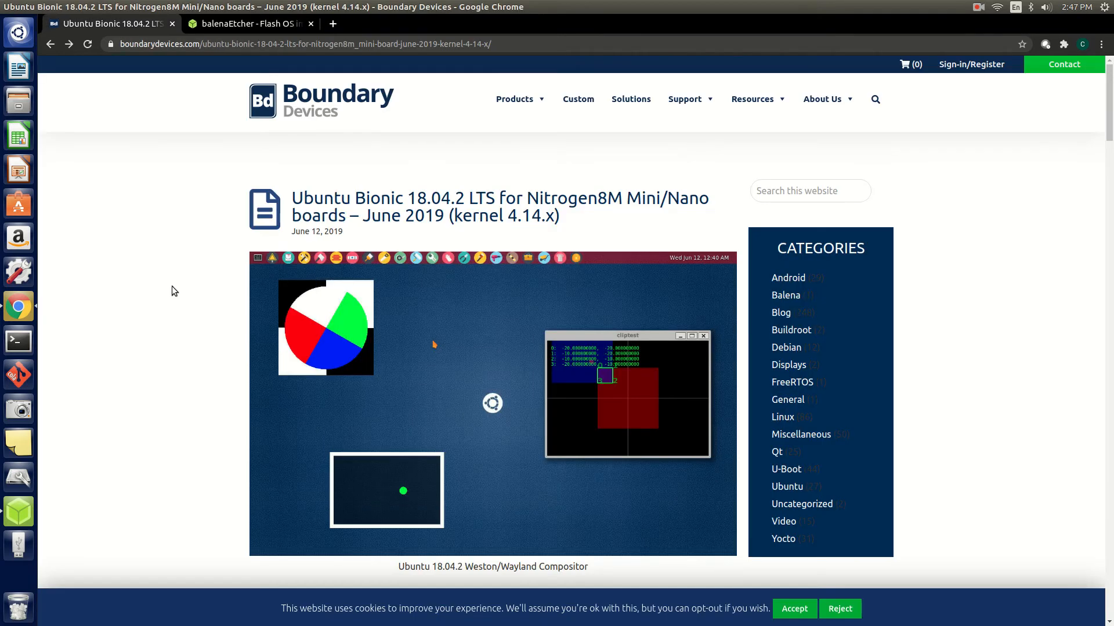
click(18, 511)
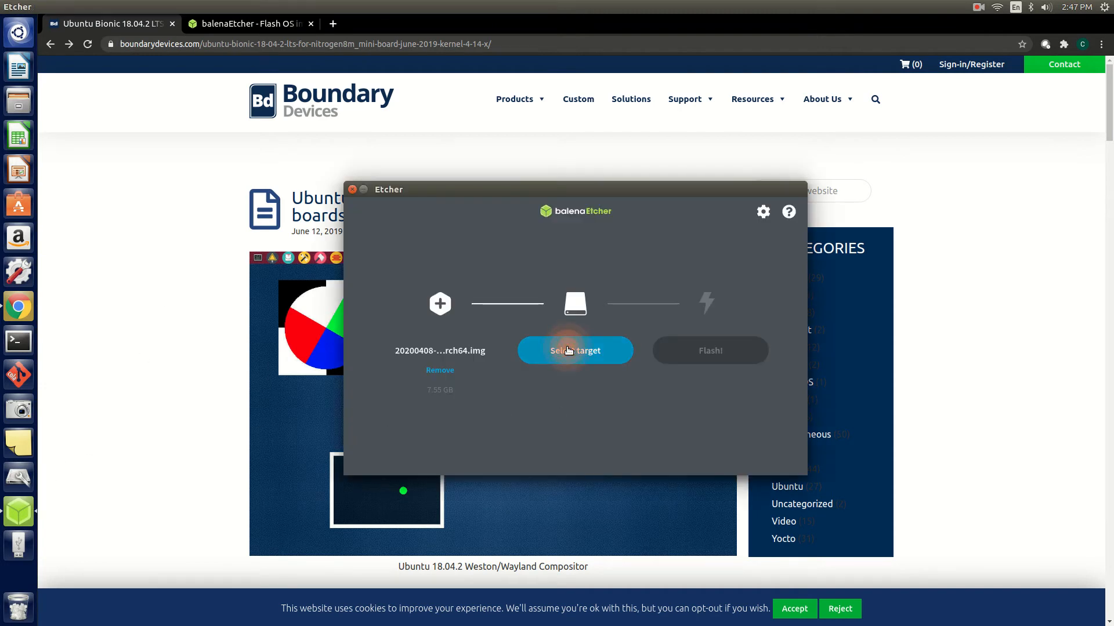
click(575, 350)
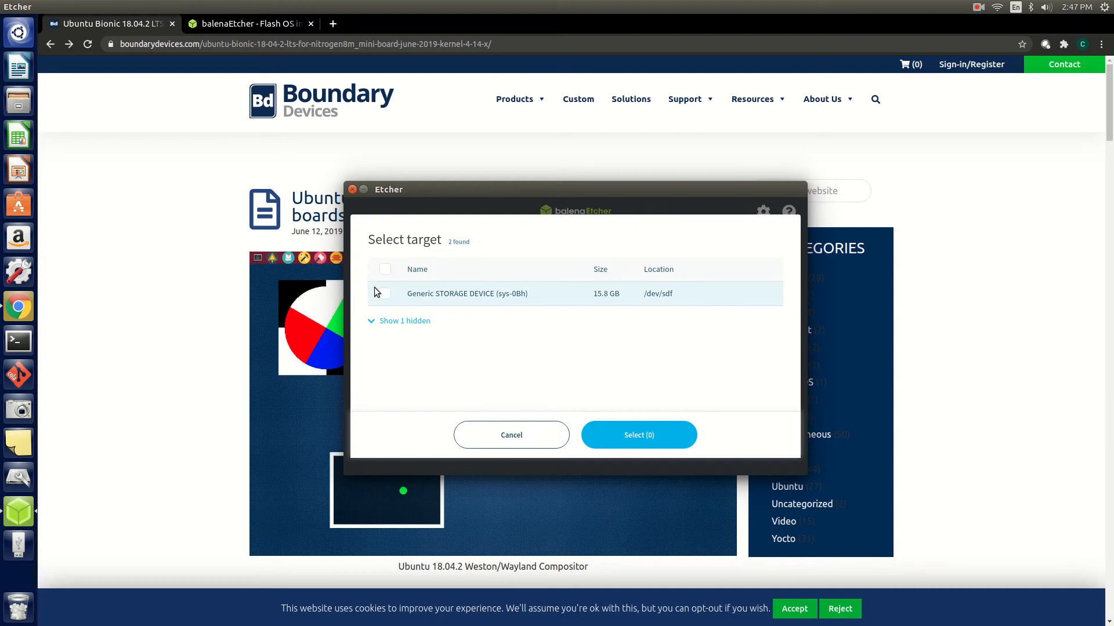
click(385, 294)
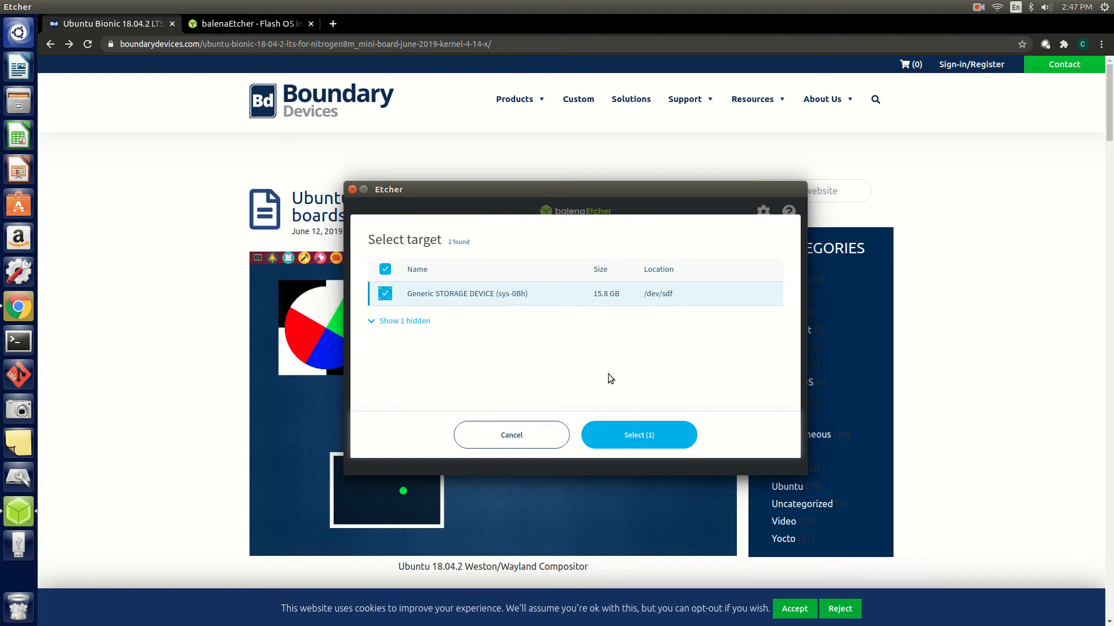
click(638, 434)
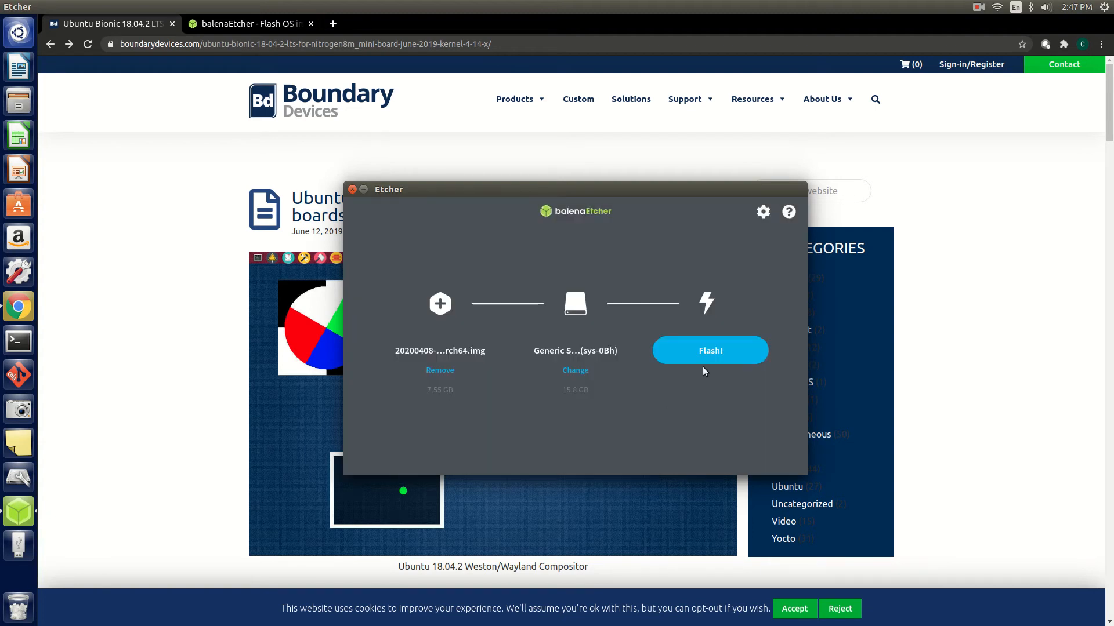
click(709, 350)
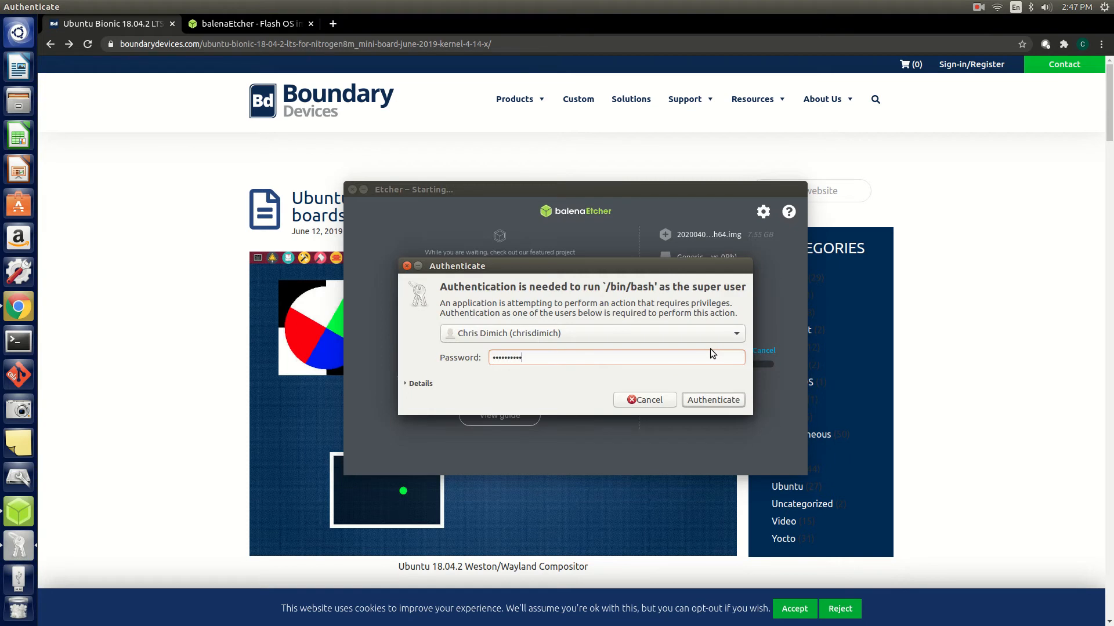
click(712, 399)
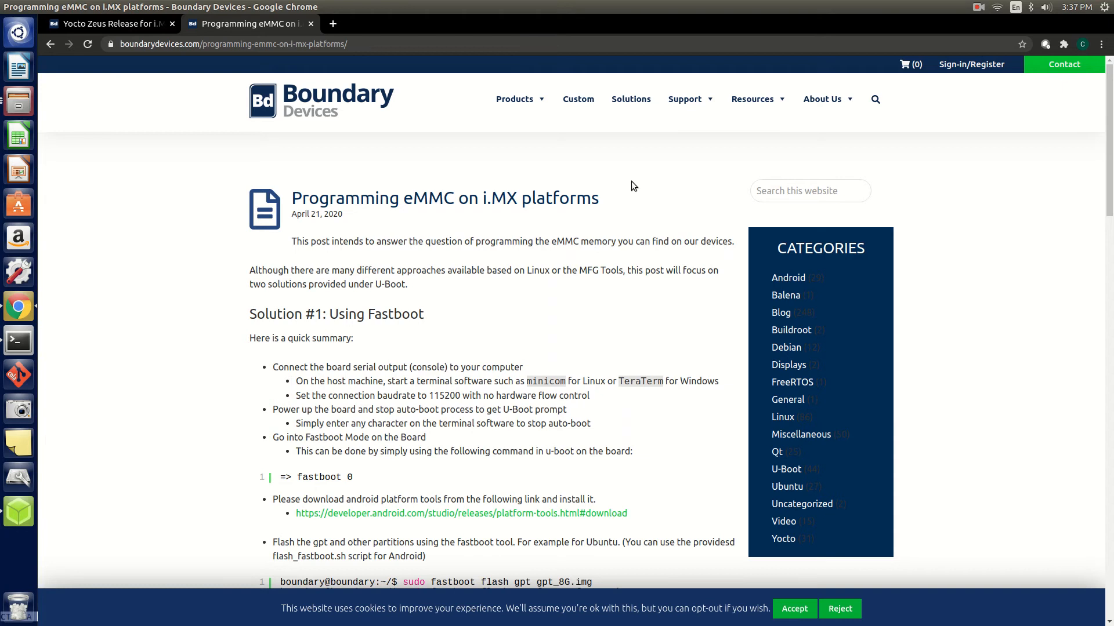
Step: Scroll the eMMC guide to 'Solution #2: Using U-Boot USB Mass Storage Gadget'
scroll(down, 3)
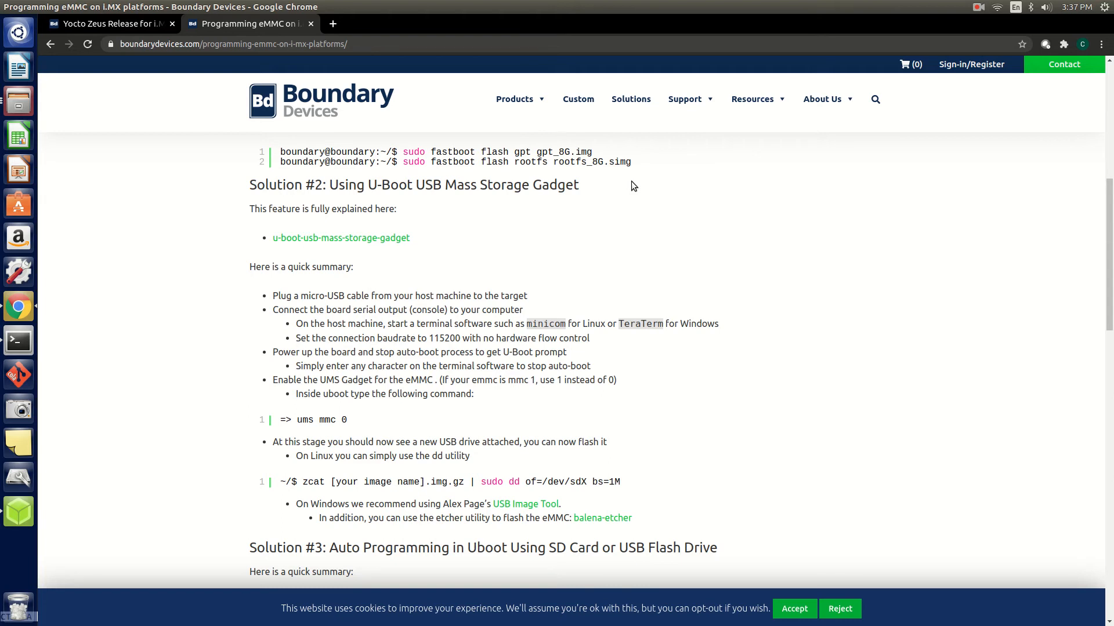
mouse_move(317, 419)
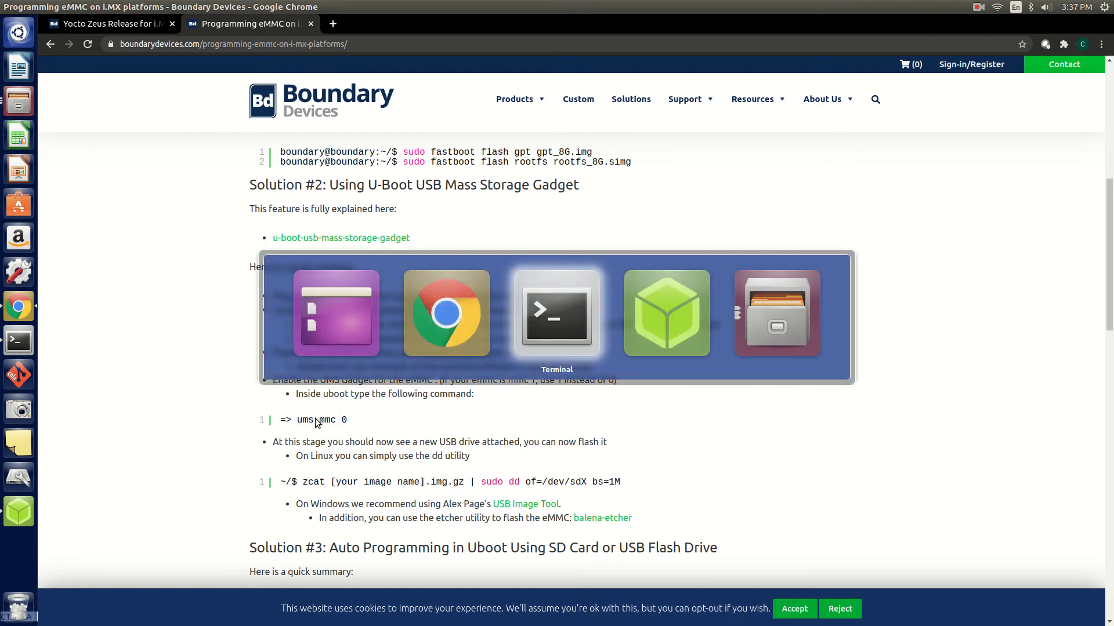
Step: Run 'ums mmc 0' at the Minicom U-Boot prompt
click(556, 314)
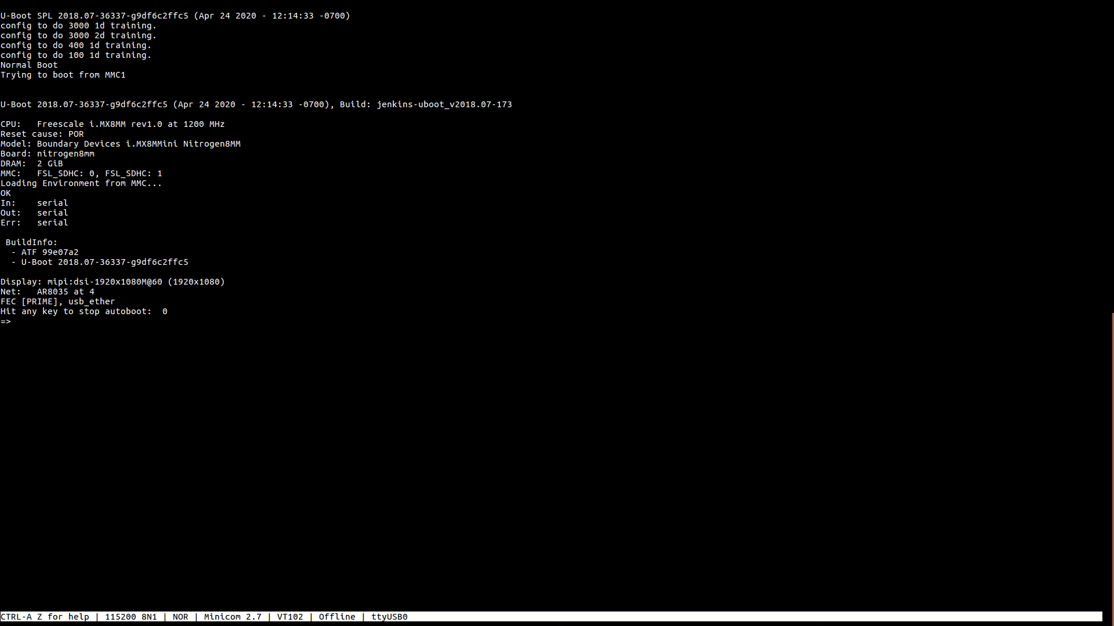
text(ums mmc)
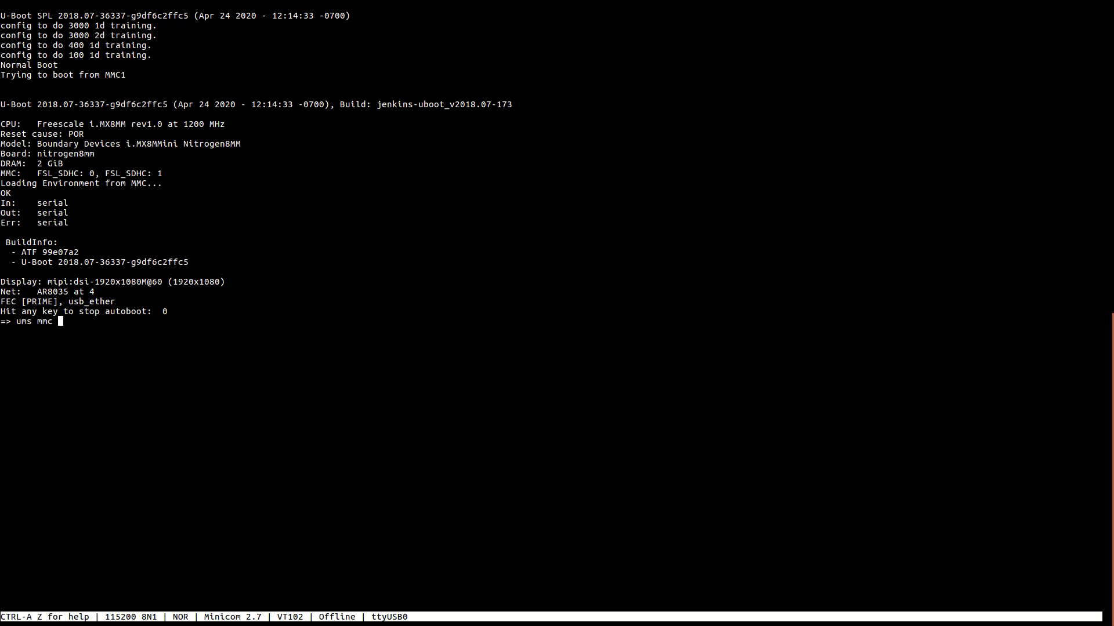
key(Return)
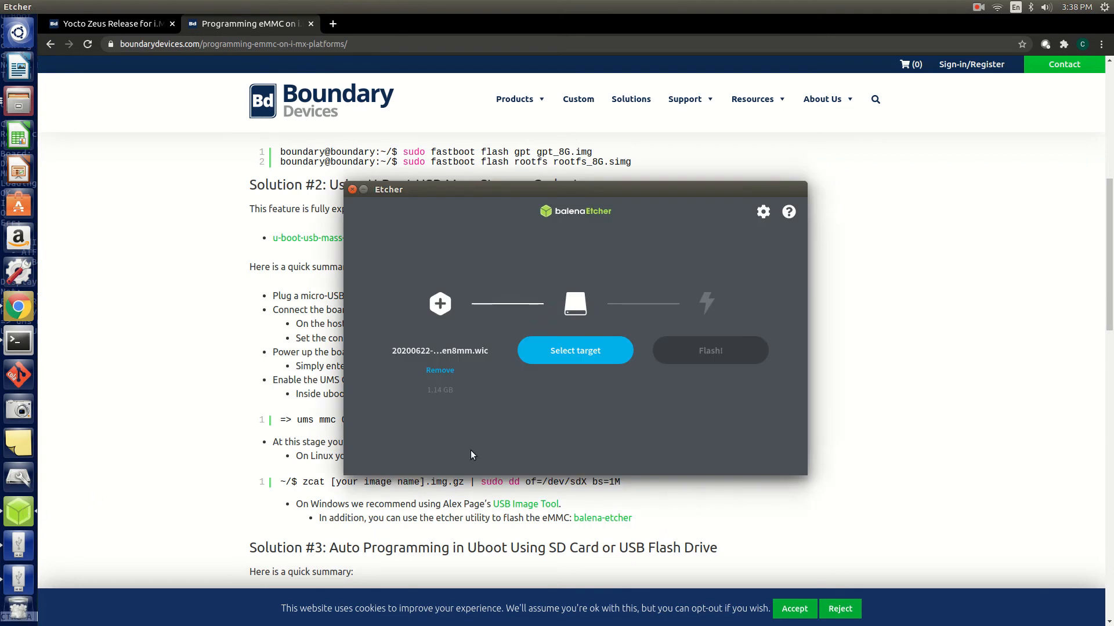
mouse_move(439, 350)
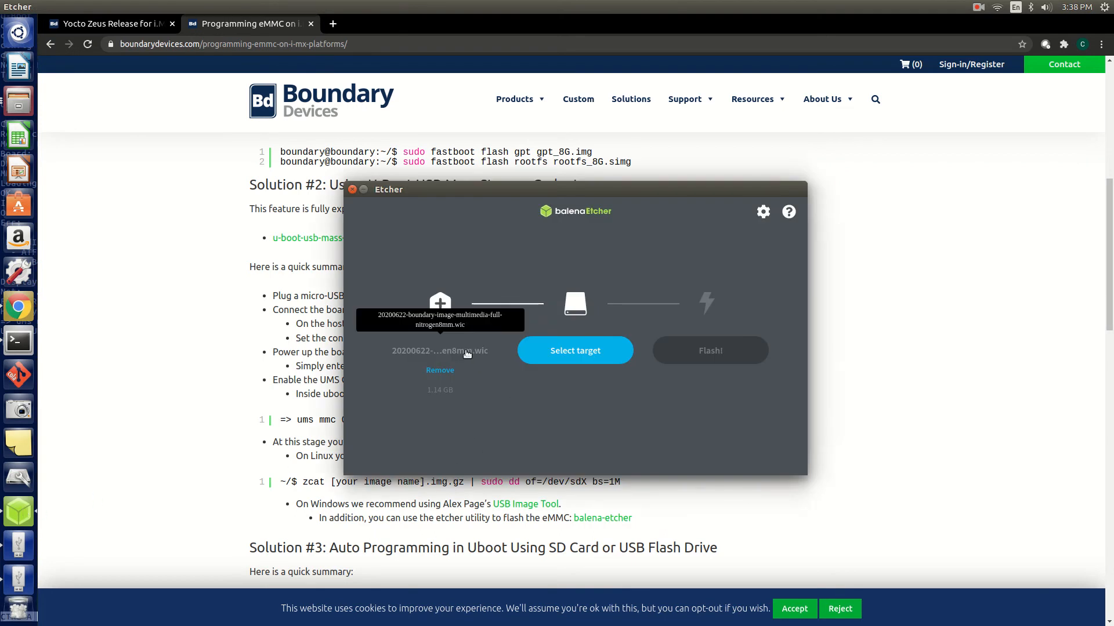
Step: Flash the nitrogen8mm Yocto image to the 7.65 GB Linux UMS disk 0, authenticating
click(106, 23)
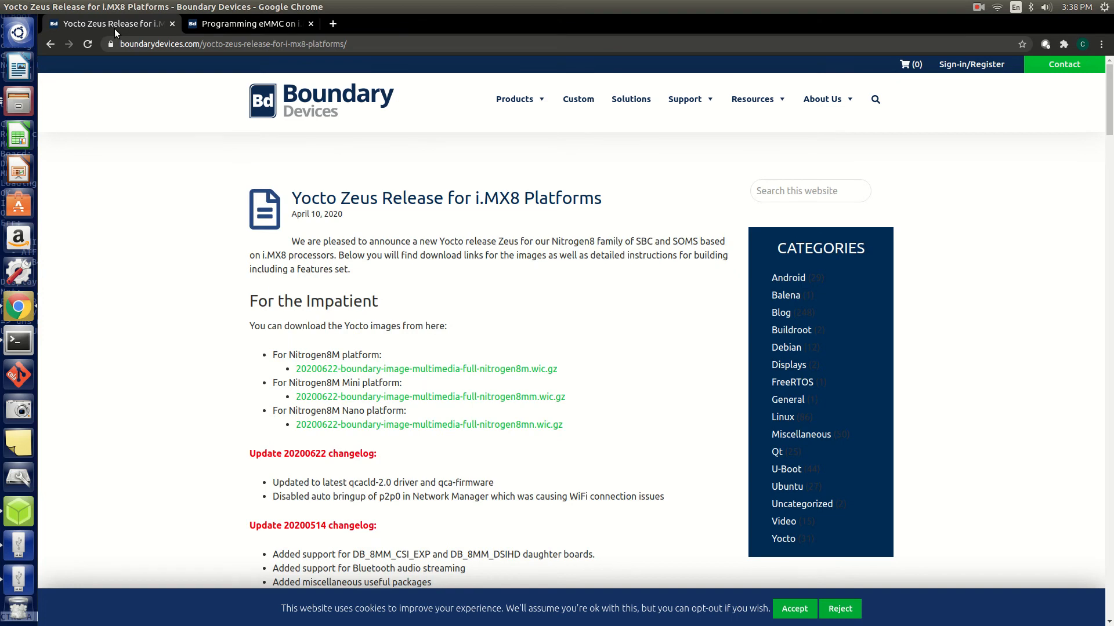
click(18, 512)
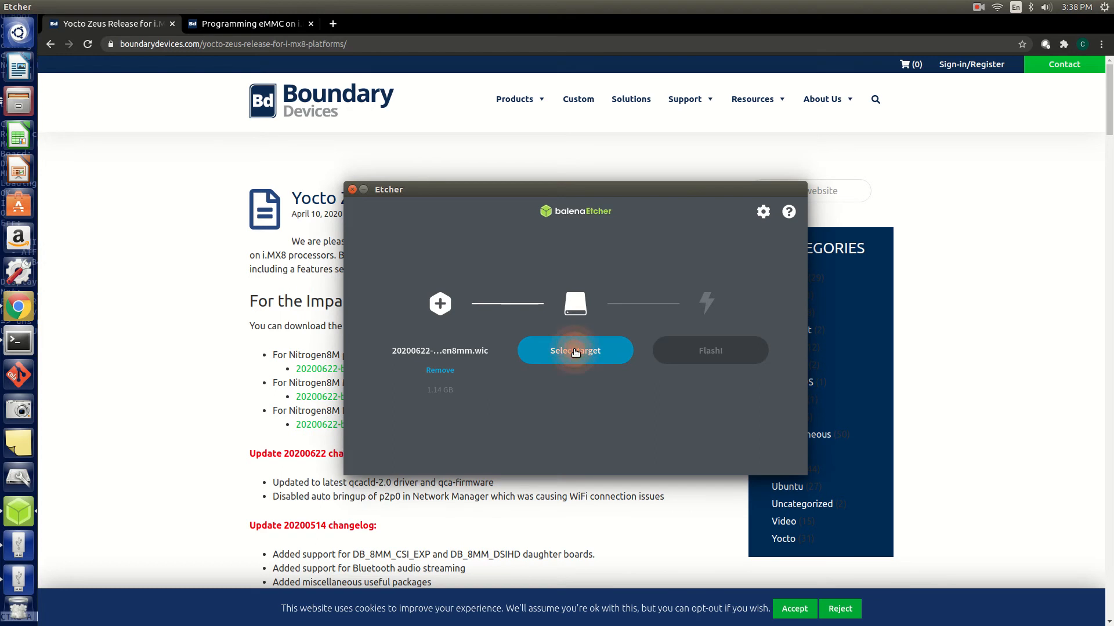
click(575, 350)
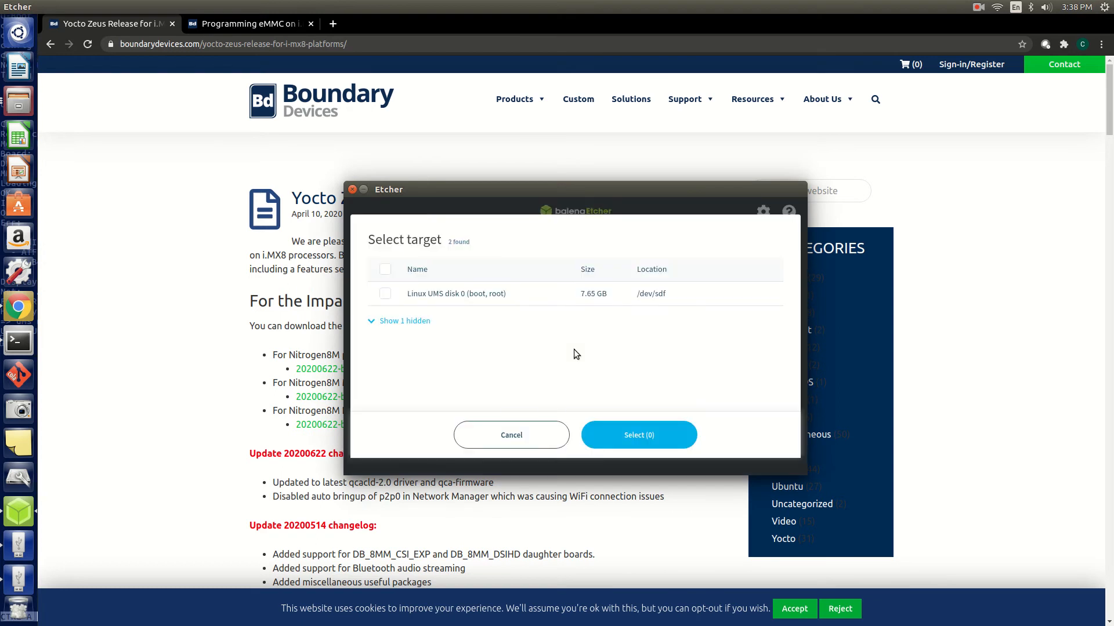
mouse_move(571, 354)
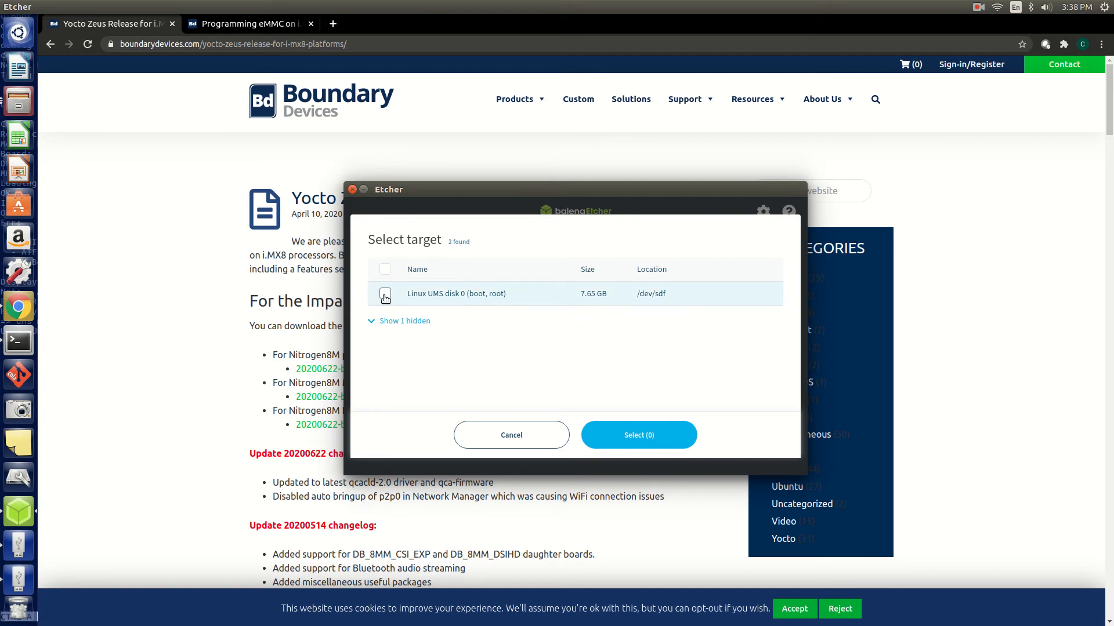
click(385, 294)
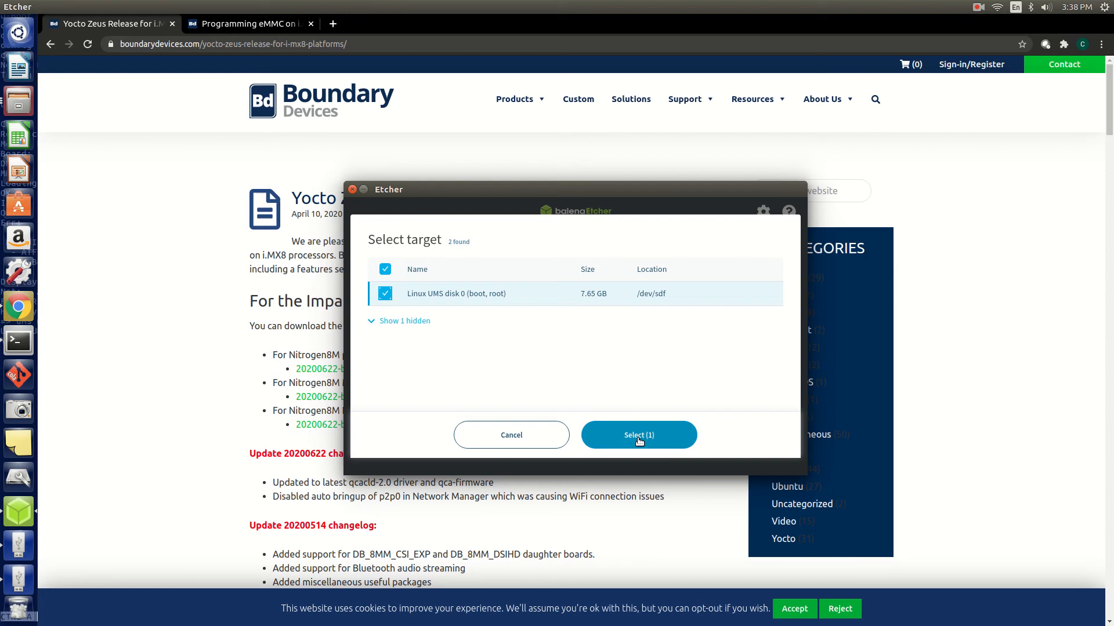
click(638, 434)
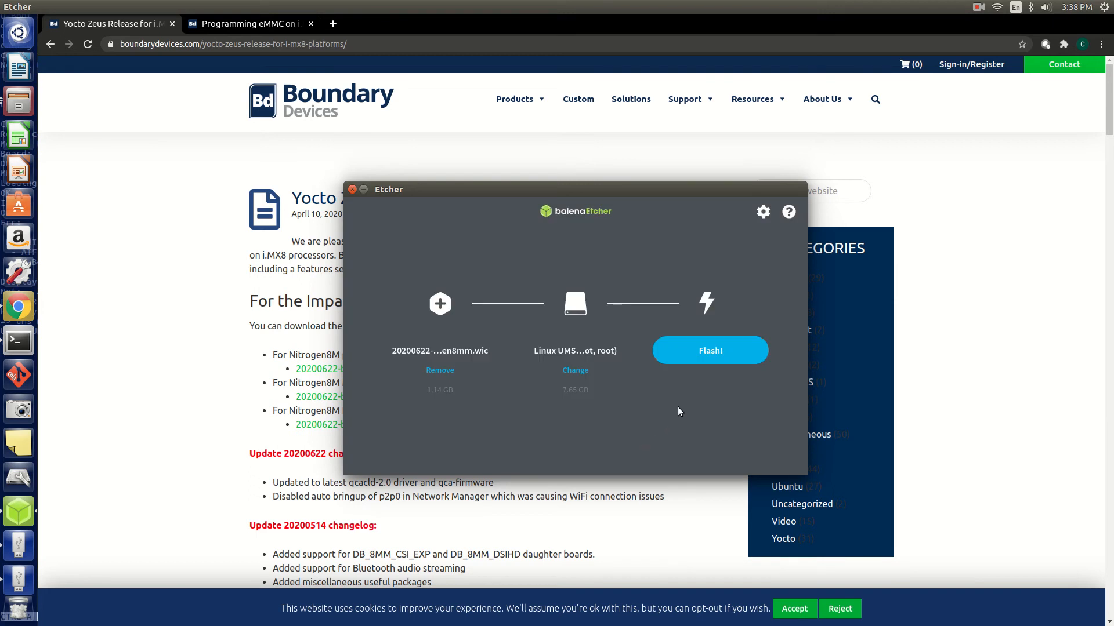
click(709, 350)
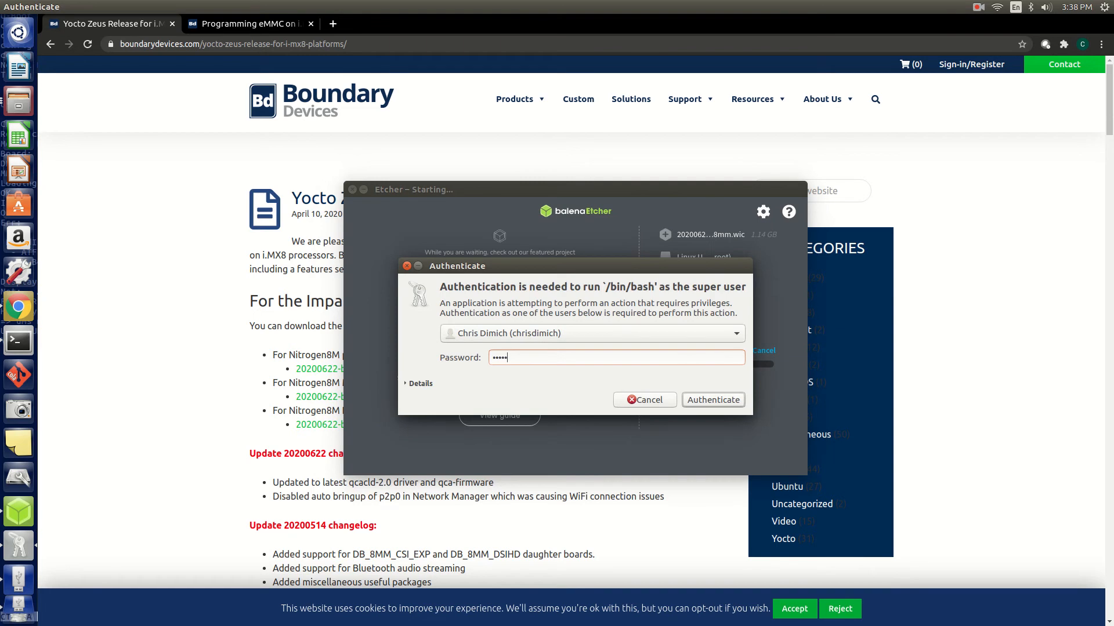
click(712, 399)
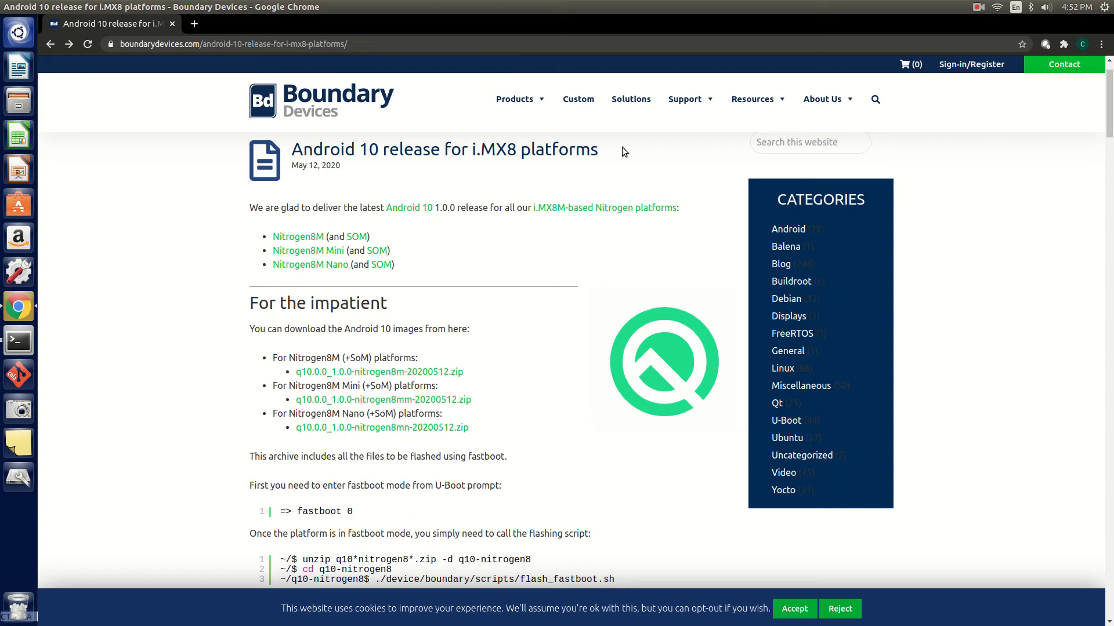
mouse_move(516, 265)
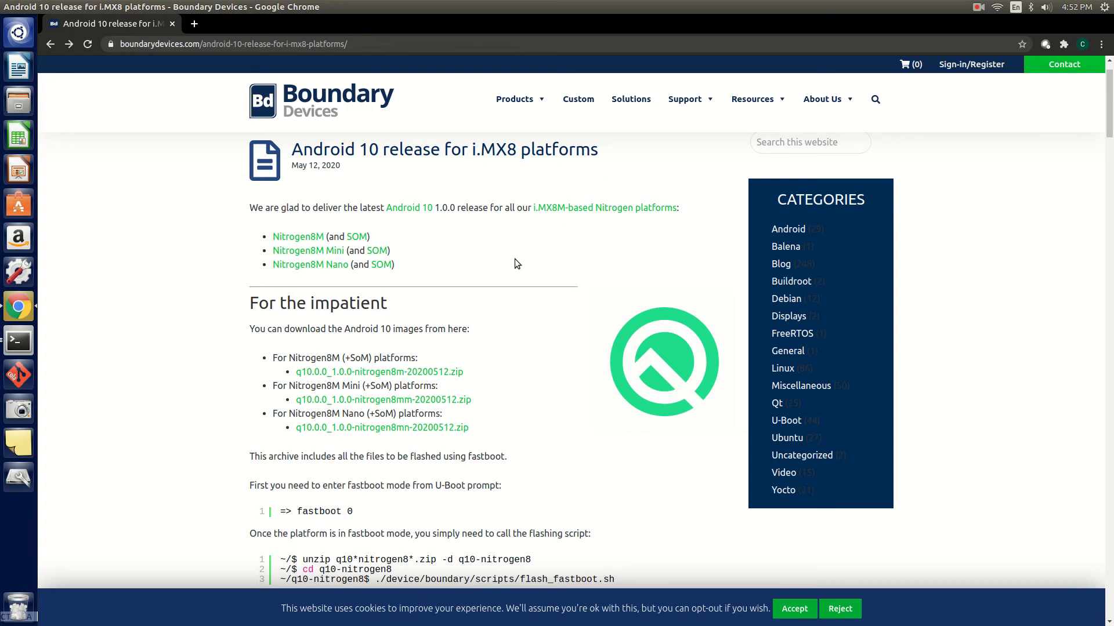
mouse_move(362, 399)
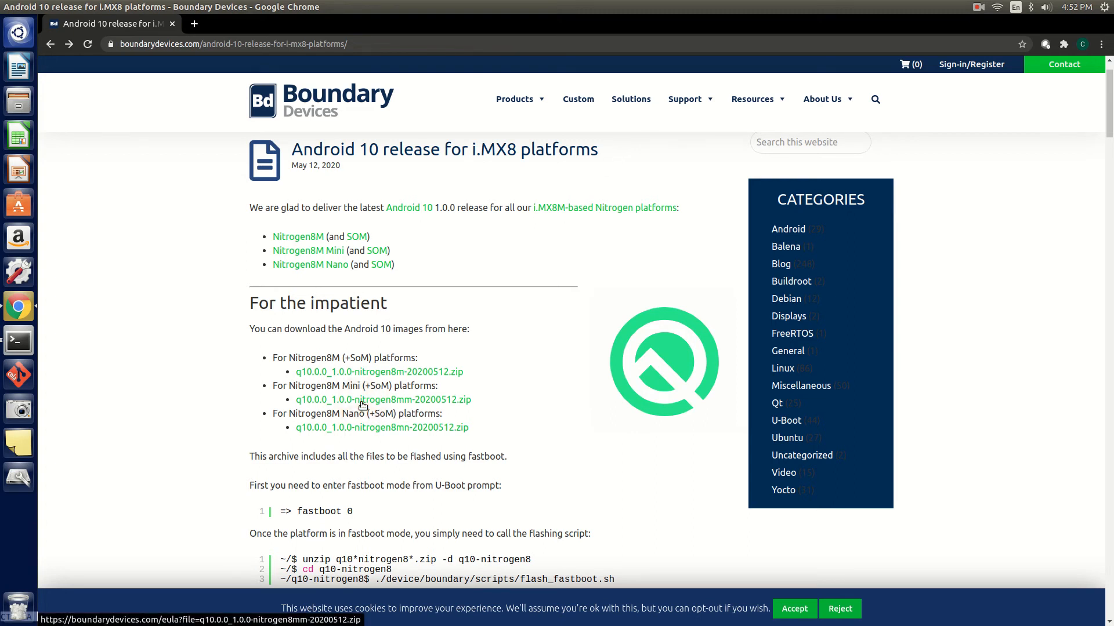
mouse_move(393, 560)
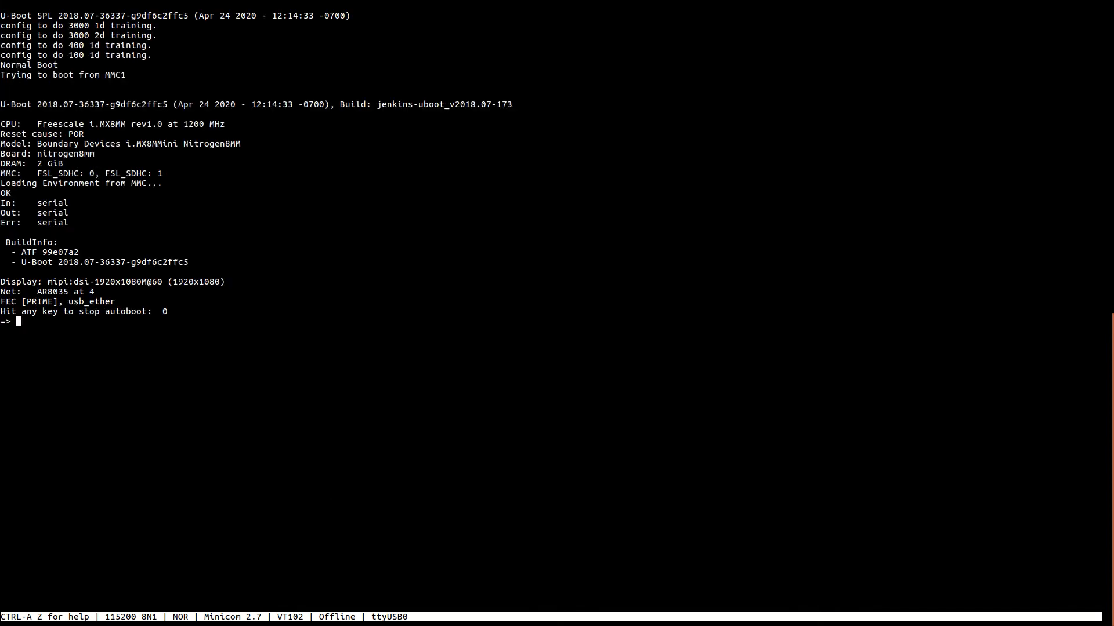
Step: Enter 'fastboot 0' at the Minicom U-Boot prompt
text(fastboot 0)
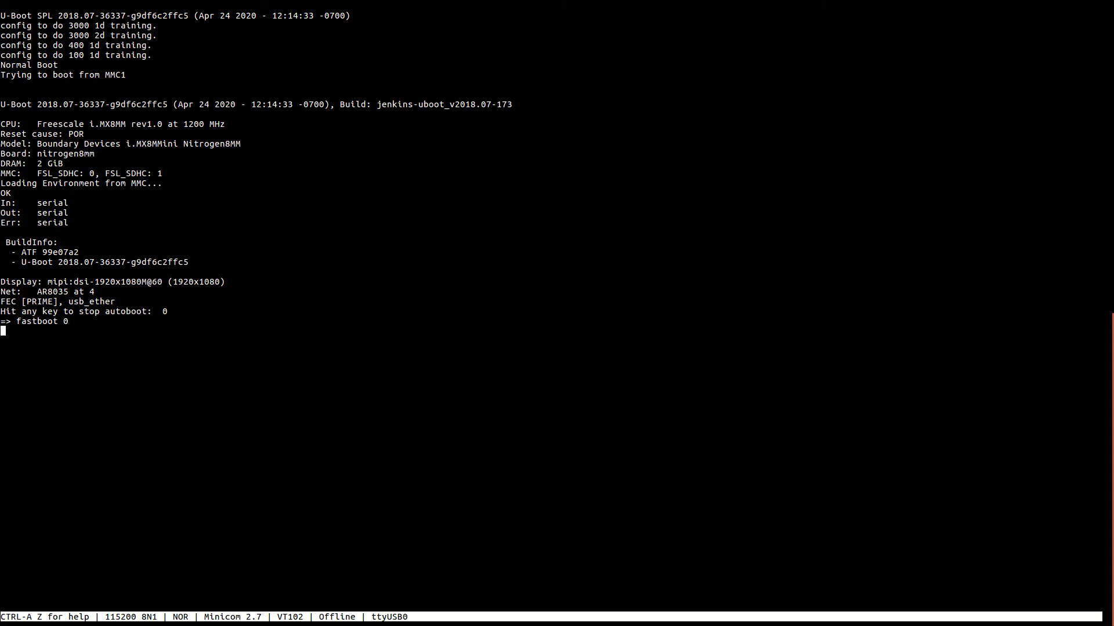
mouse_move(329, 512)
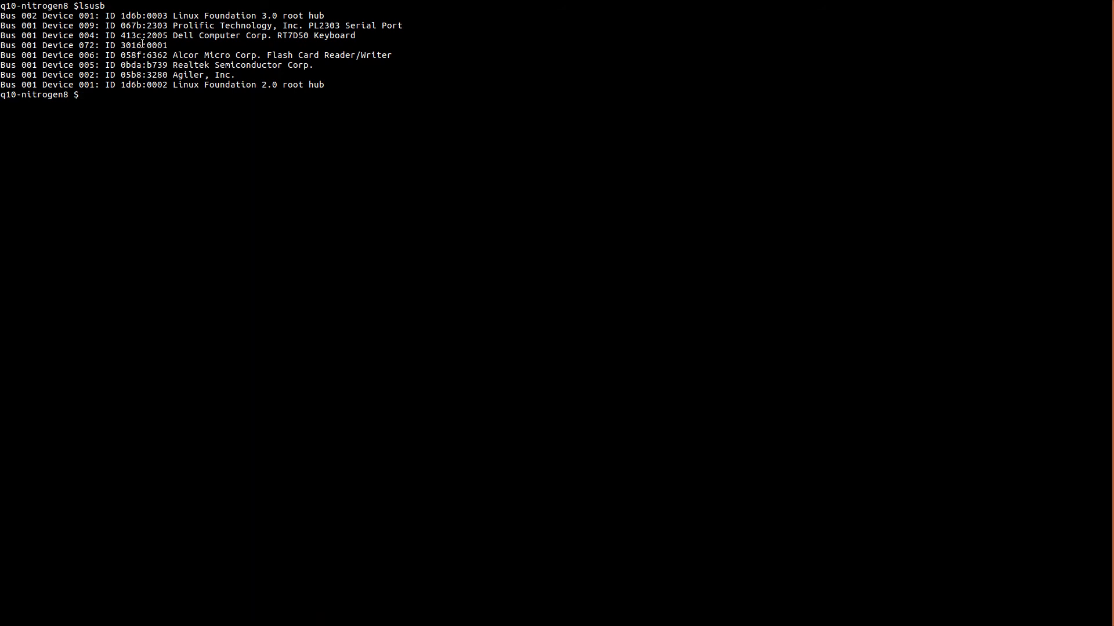
Step: Show /etc/udev/rules.d/99-uuu.rules, move to Downloads/q10-nitrogen8/, and return to the serial console
text(cd /e)
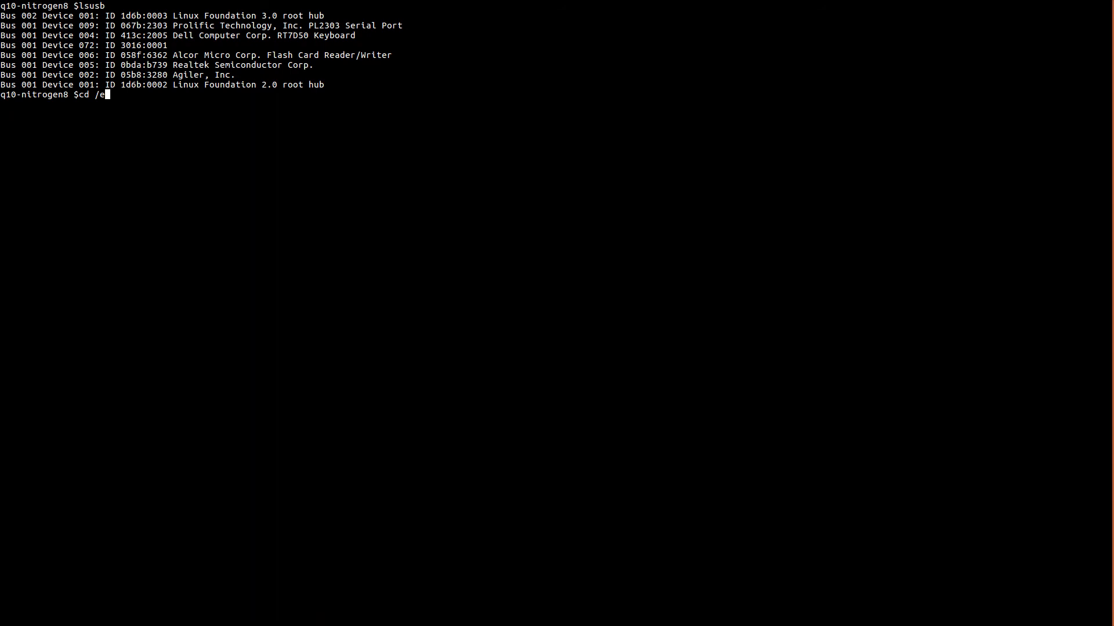
text(tc/udev/r)
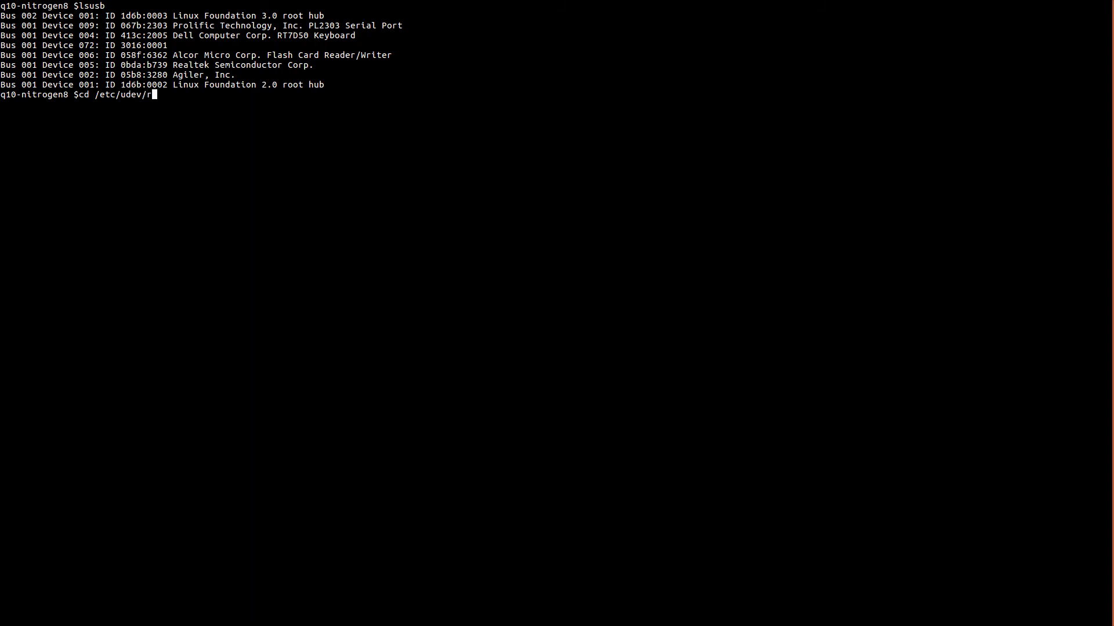
key(Return)
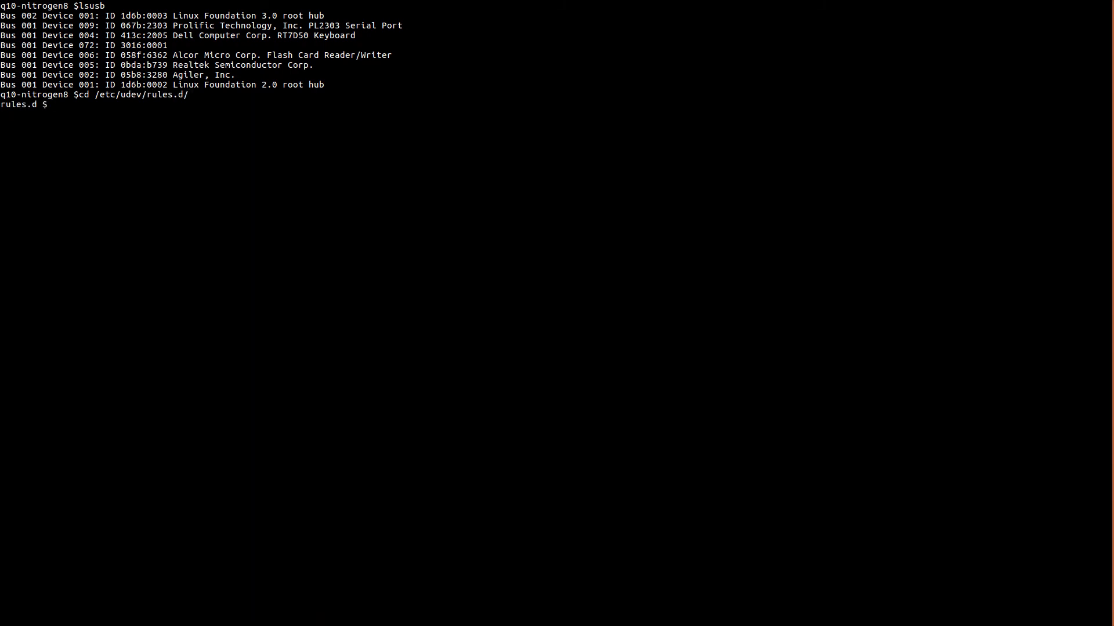
text(cat 99-uuu.rules)
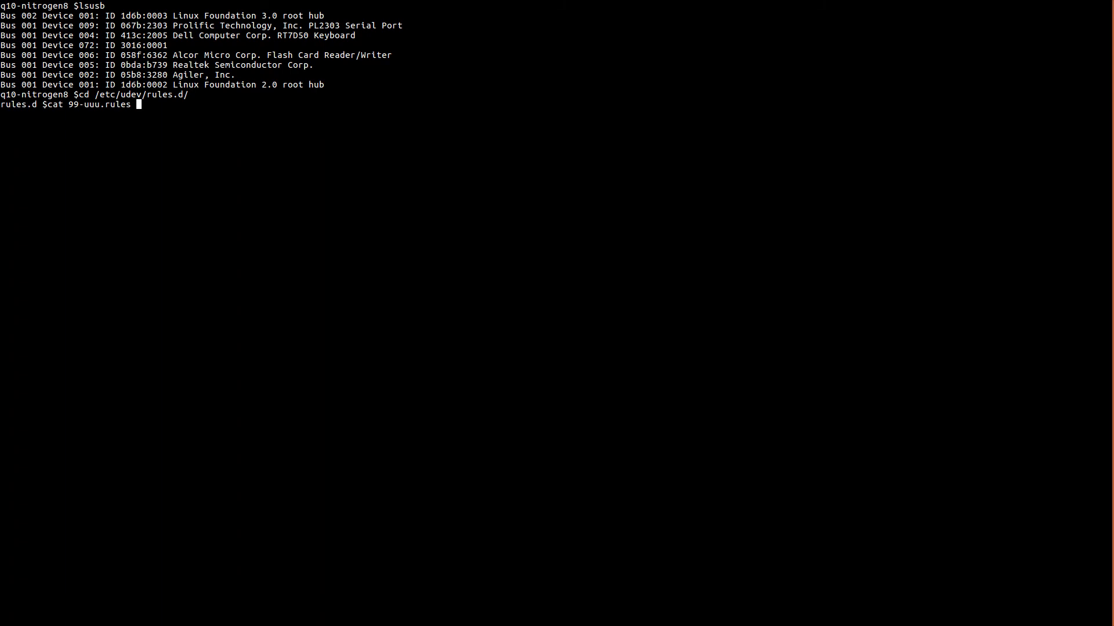
key(Return)
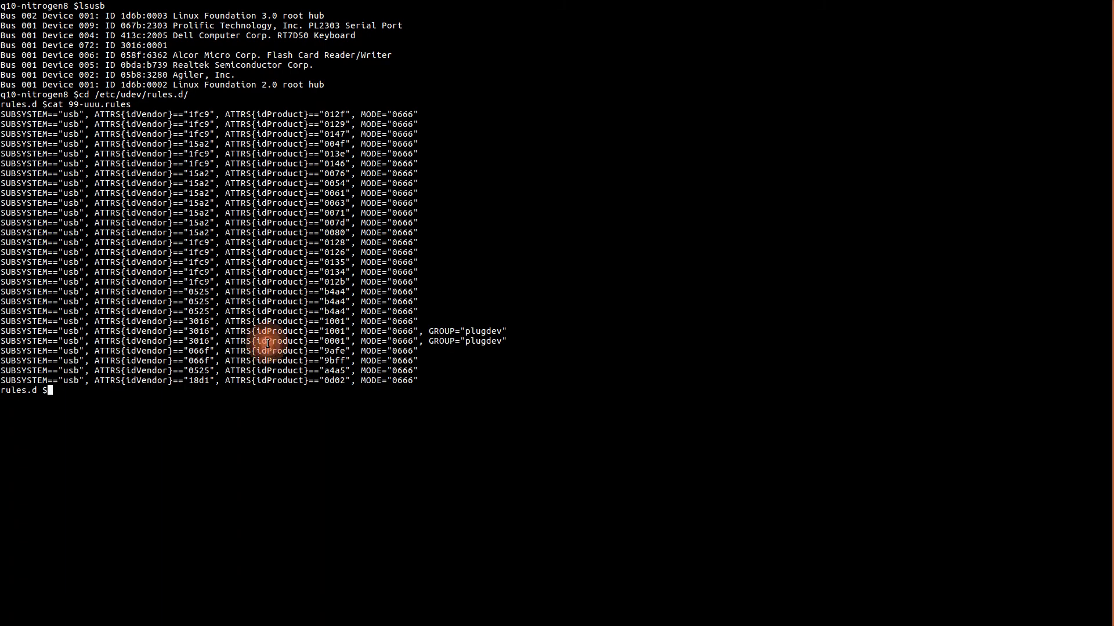
mouse_move(266, 341)
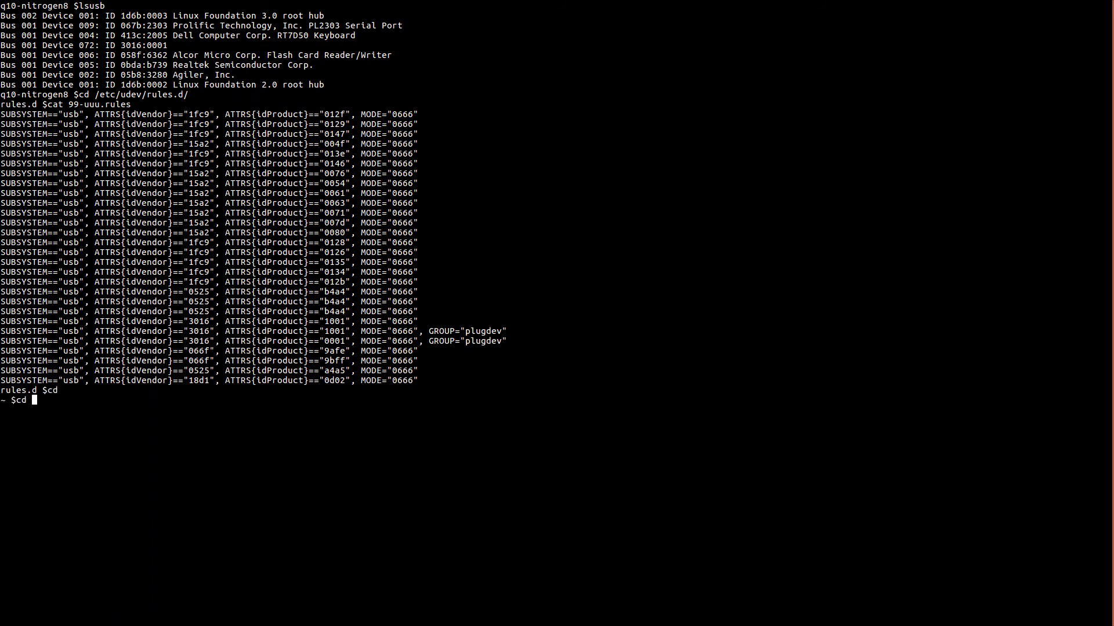
text(Downloads/q10-nitrogen8/)
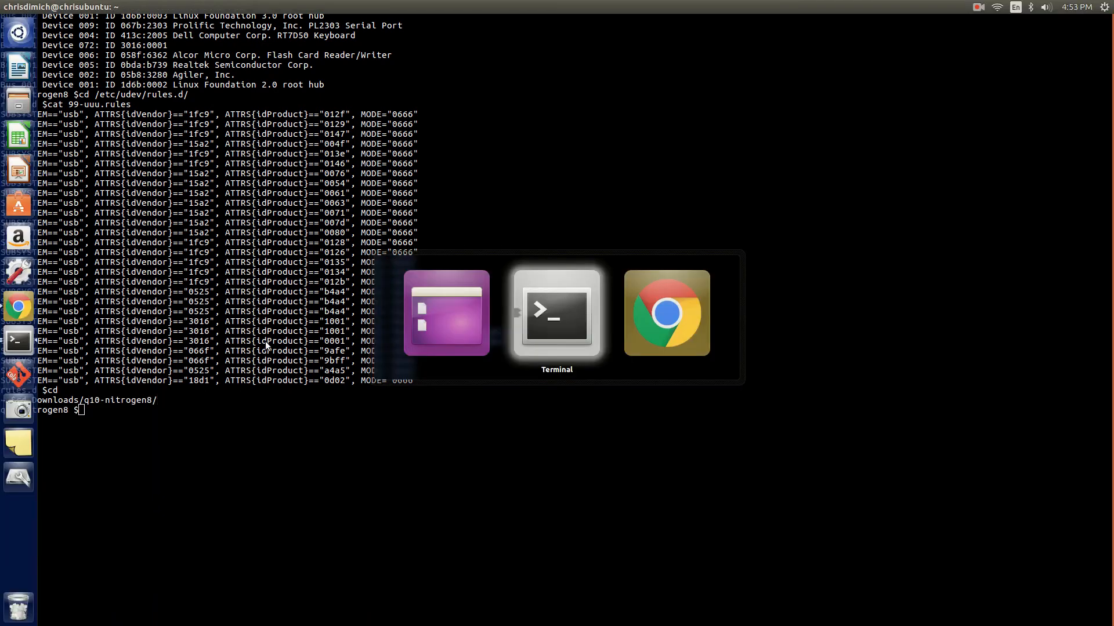
click(665, 313)
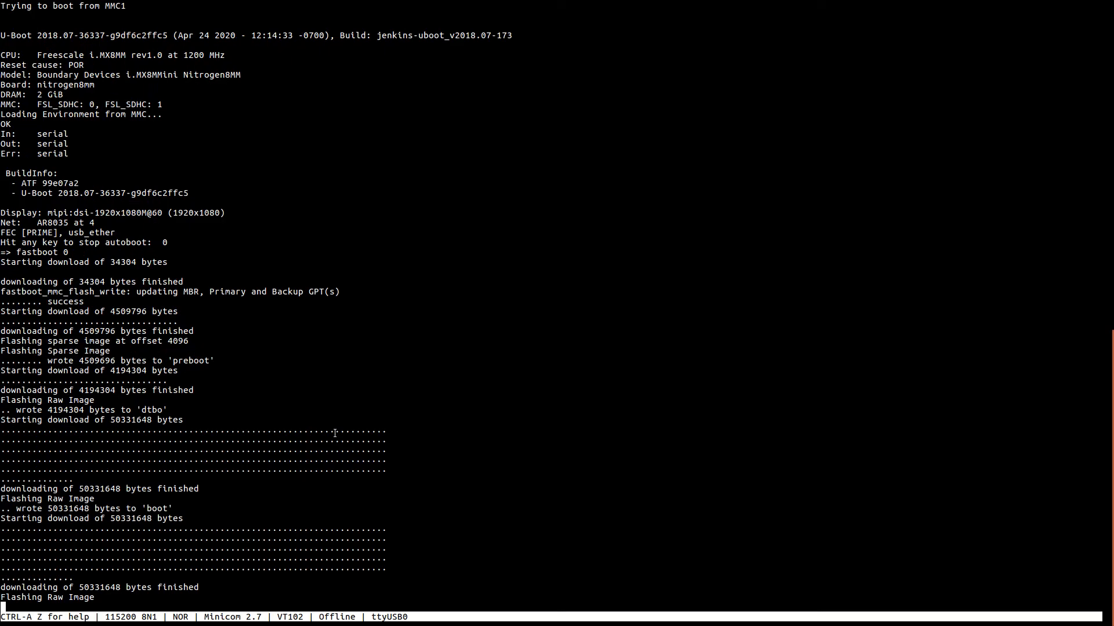
Step: Scroll the Minicom output as preboot, dtbo, boot and recovery images flash over fastboot
scroll(down, 3)
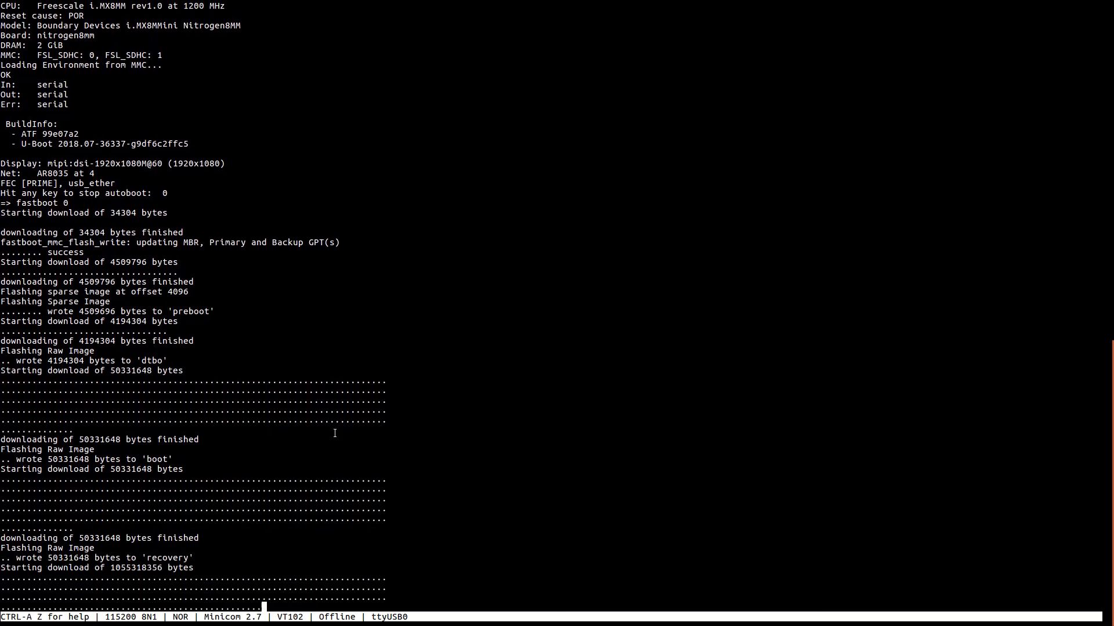
scroll(down, 3)
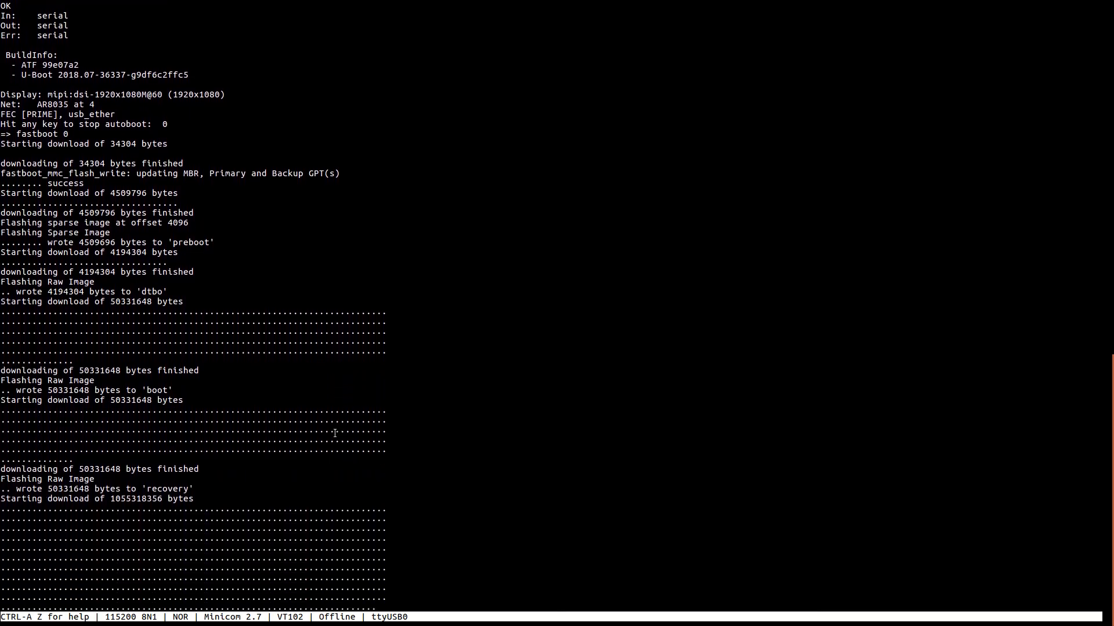
scroll(down, 3)
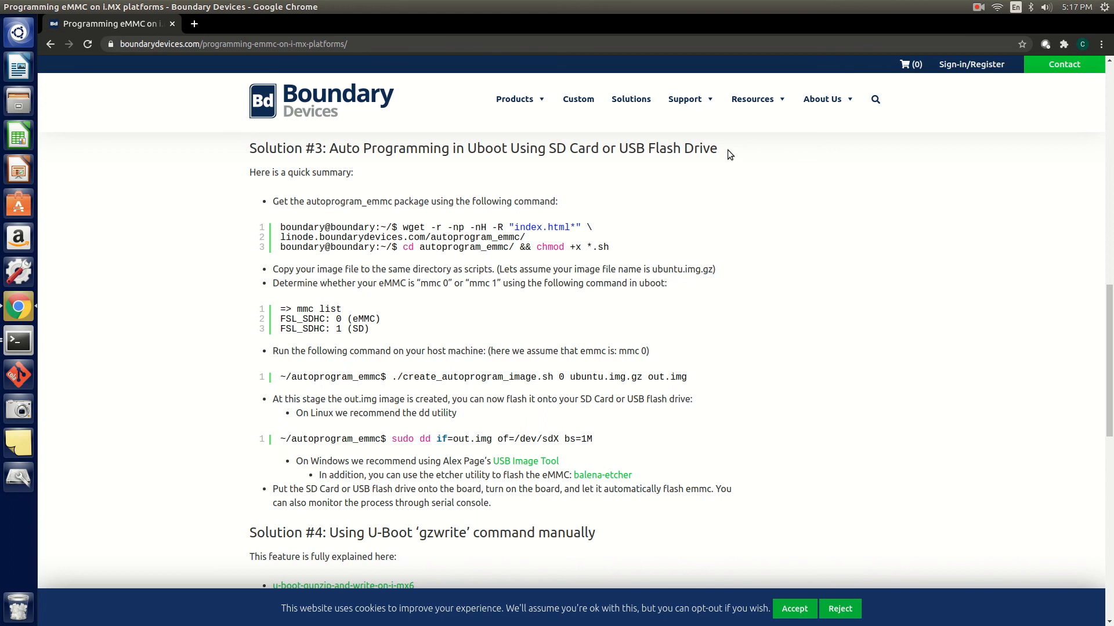
mouse_move(718, 156)
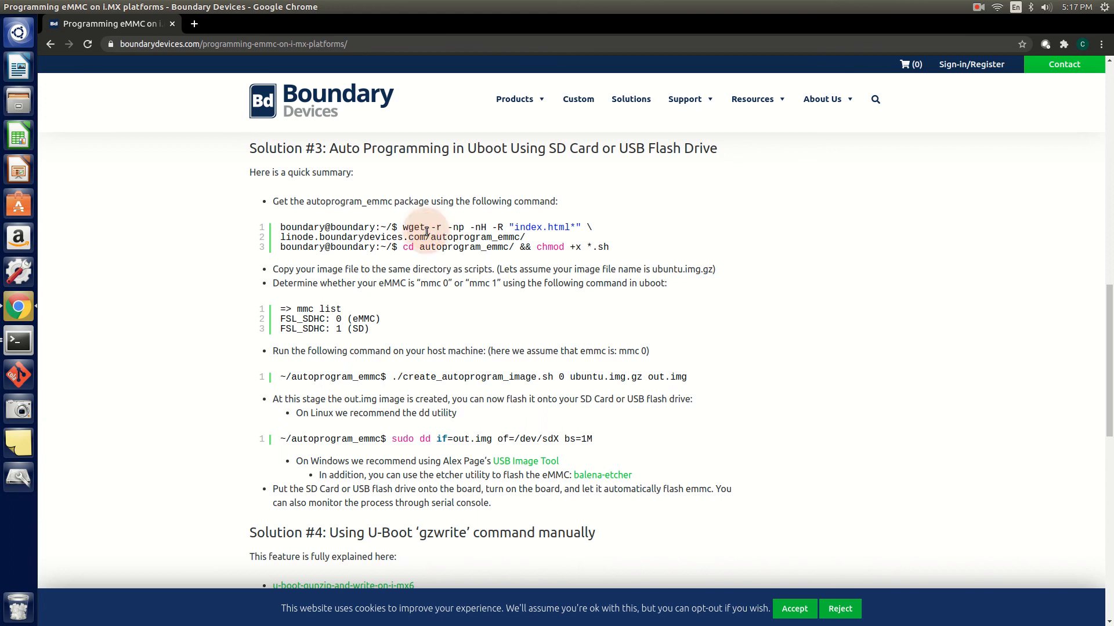
mouse_move(427, 232)
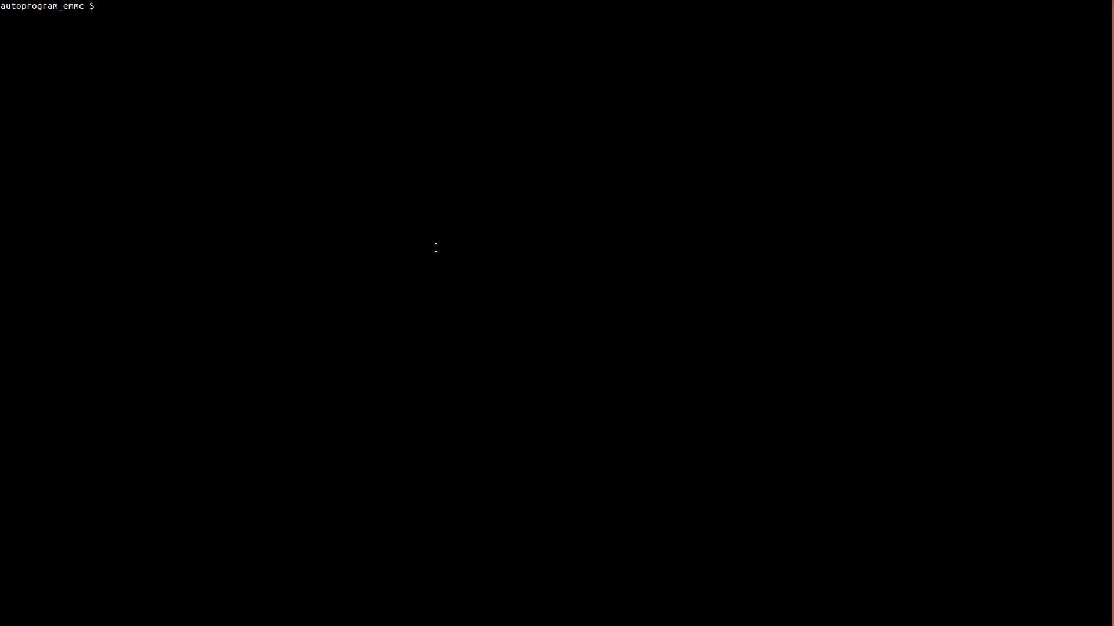
Step: List autoprogram_emmc and run create_autoprogram_image.sh 0 on the 20200622 nitrogen8mm .wic.gz into out.img
text(l)
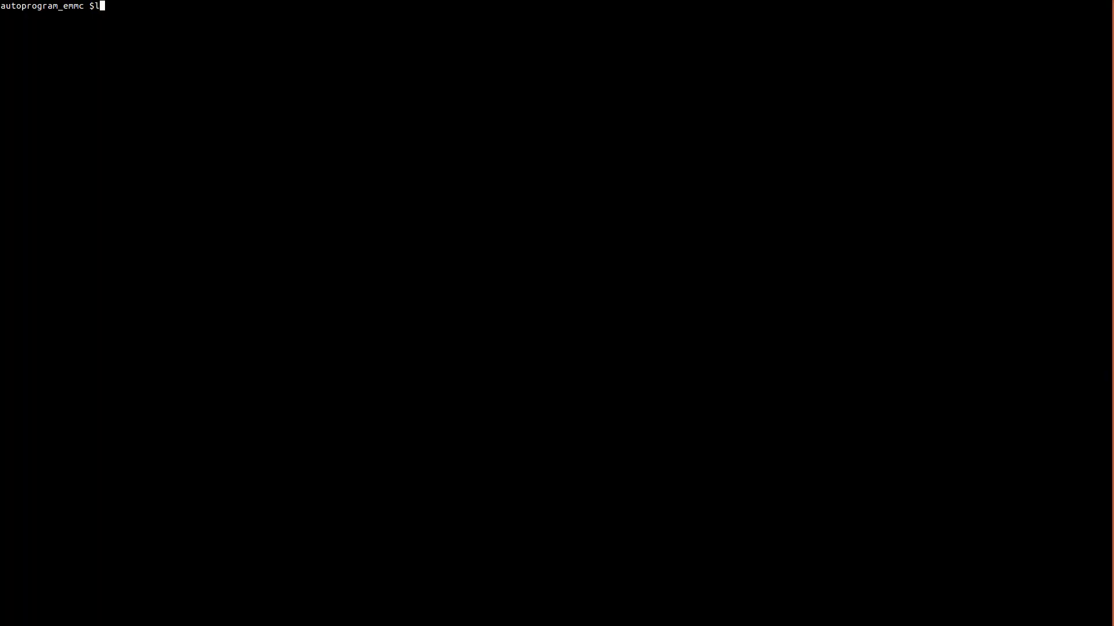
key(Return)
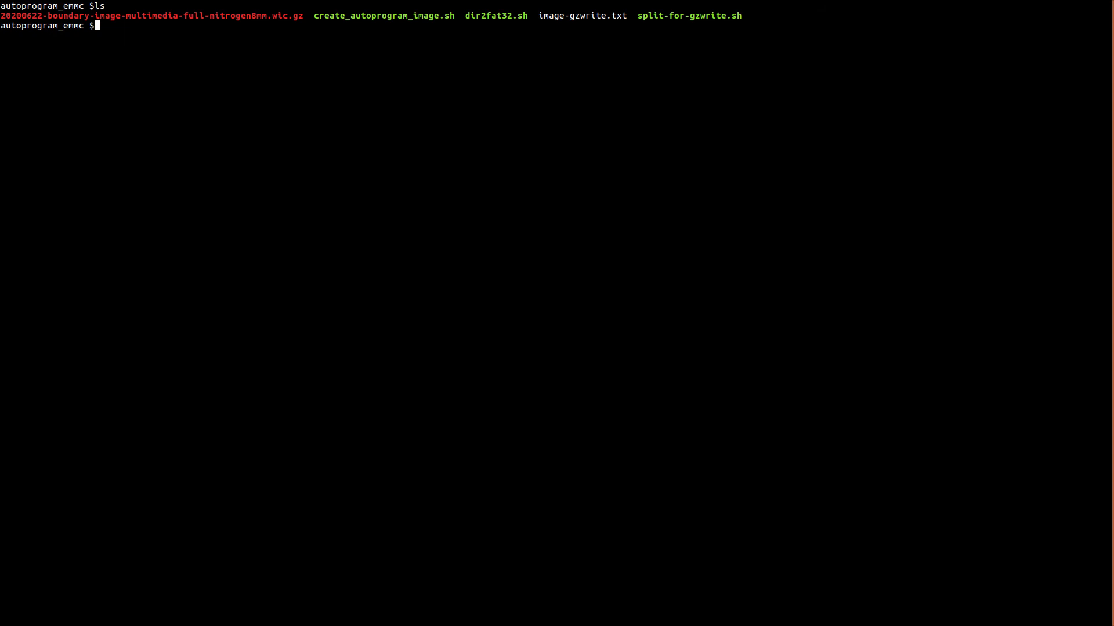
mouse_move(197, 12)
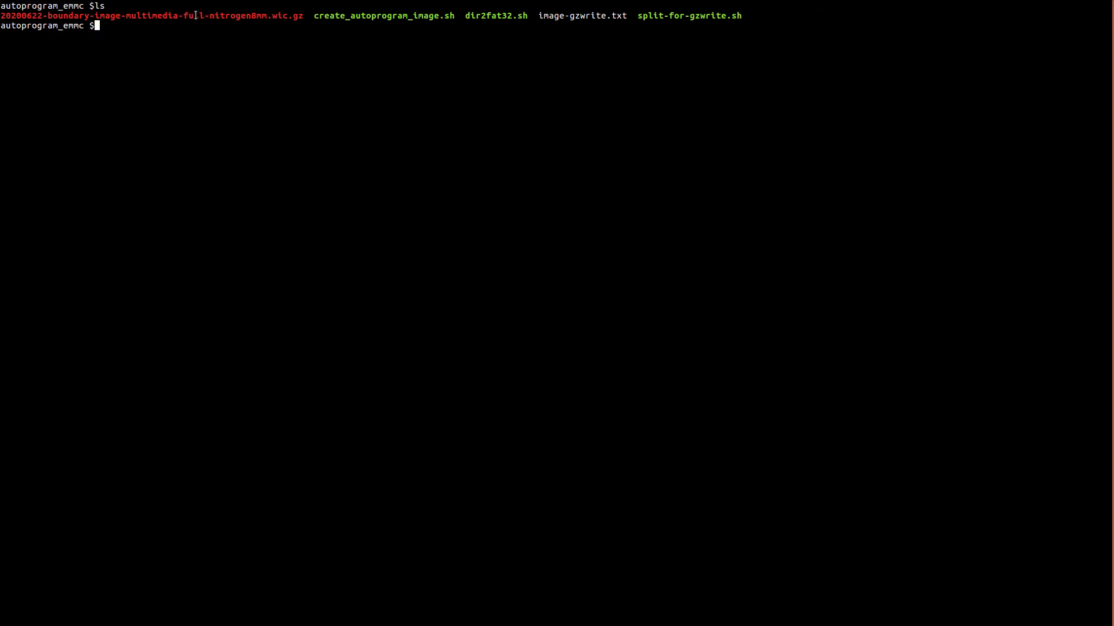
text(./create_autoprogram_image.sh 0 20200622-boundary-image-multimedia-full-nitrogen8mm.wic.gz out.img)
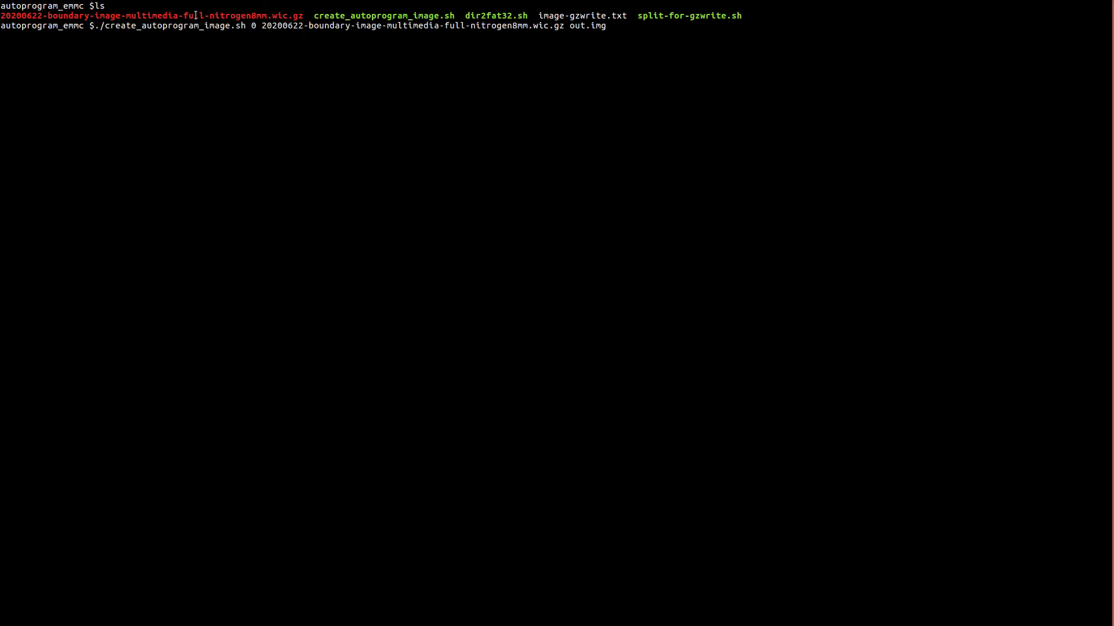
mouse_move(601, 26)
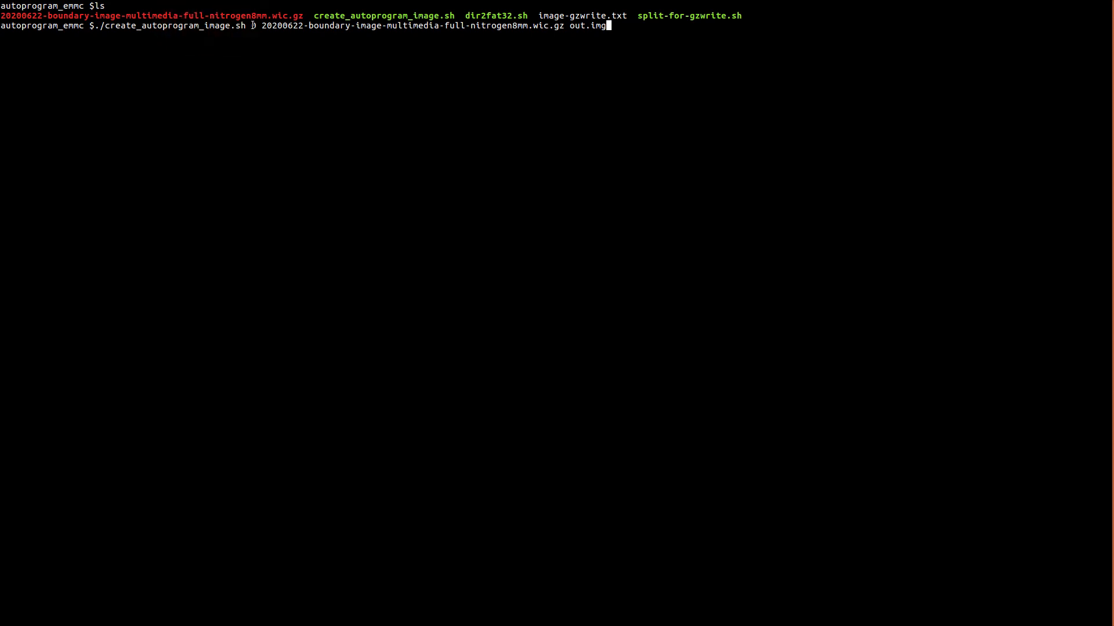
text(0)
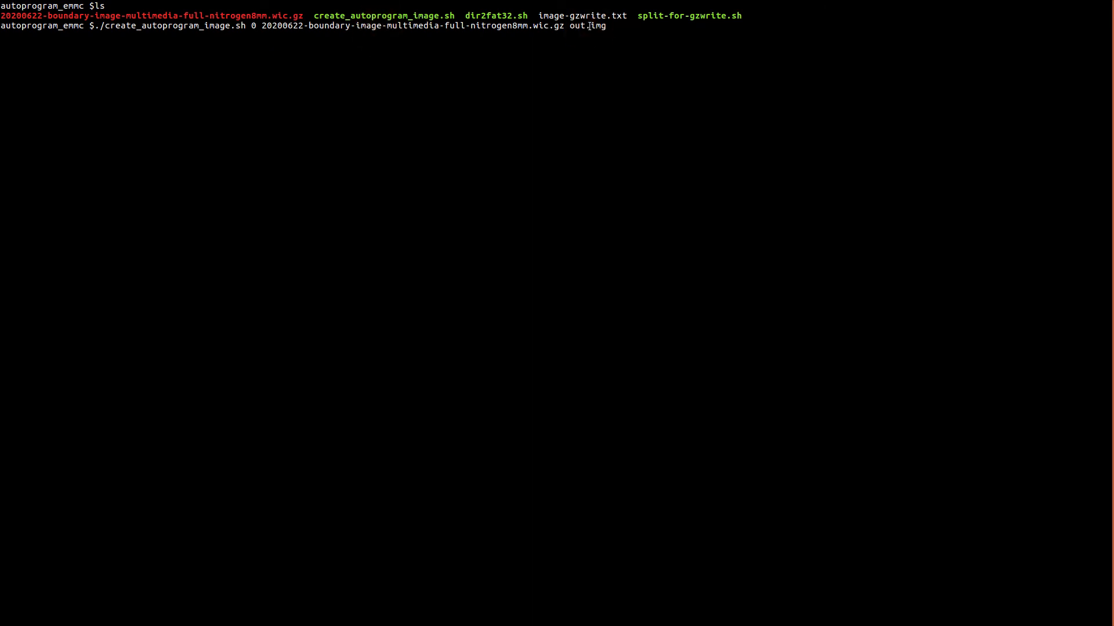
key(Return)
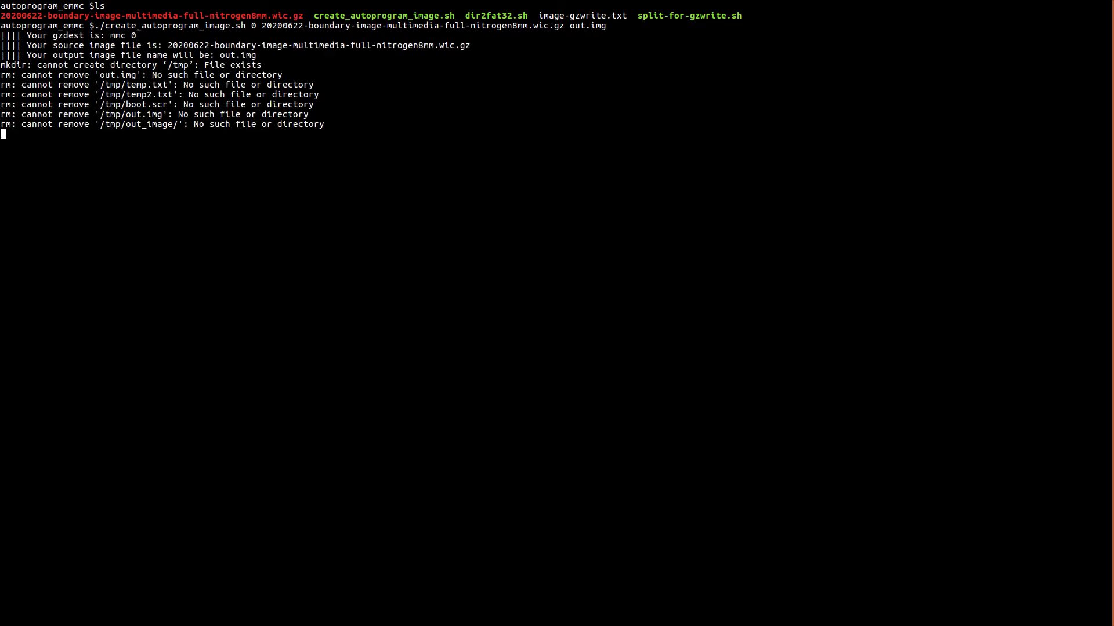